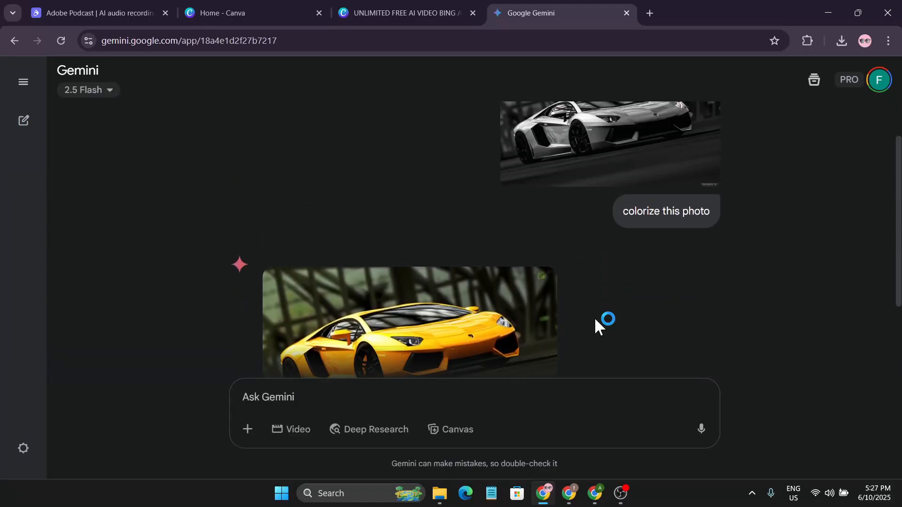
Step: Enlarge the yellow Lamborghini image in Gemini, then open the photo's editing options in Canva
click(409, 326)
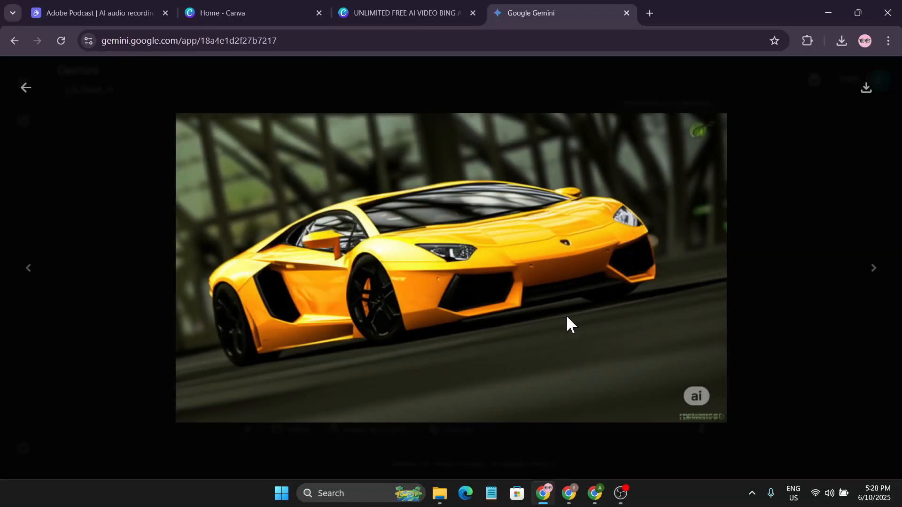
mouse_move(675, 420)
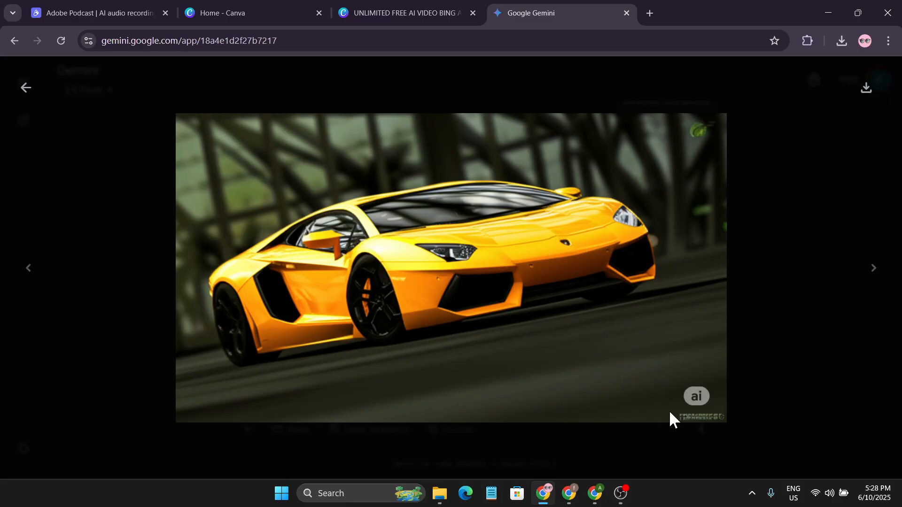
mouse_move(474, 260)
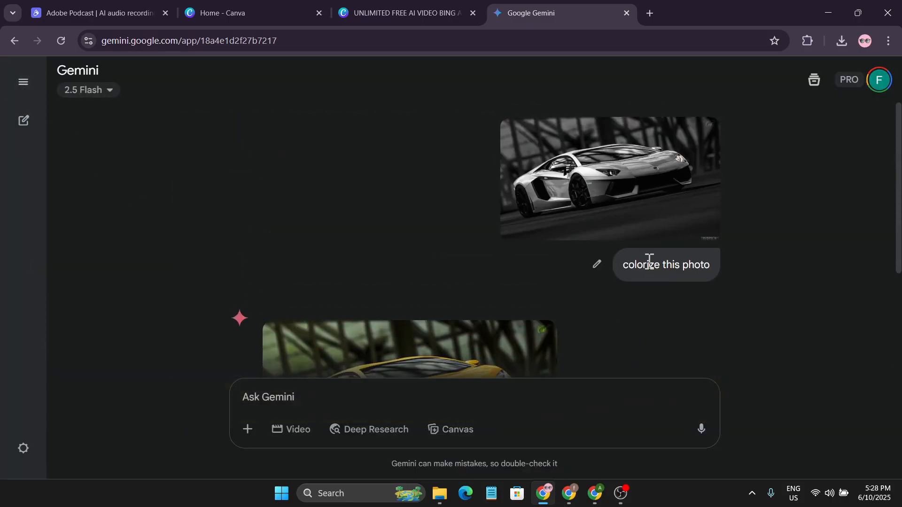
mouse_move(474, 218)
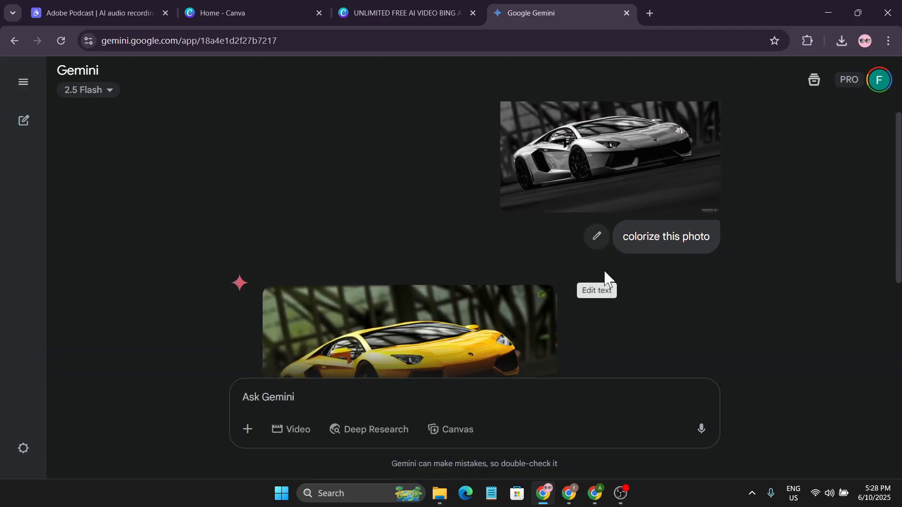
click(408, 341)
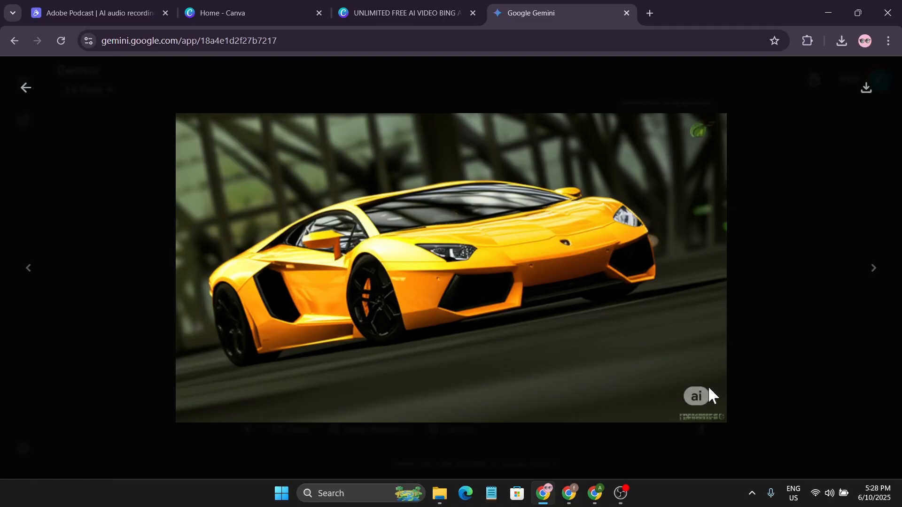
mouse_move(644, 385)
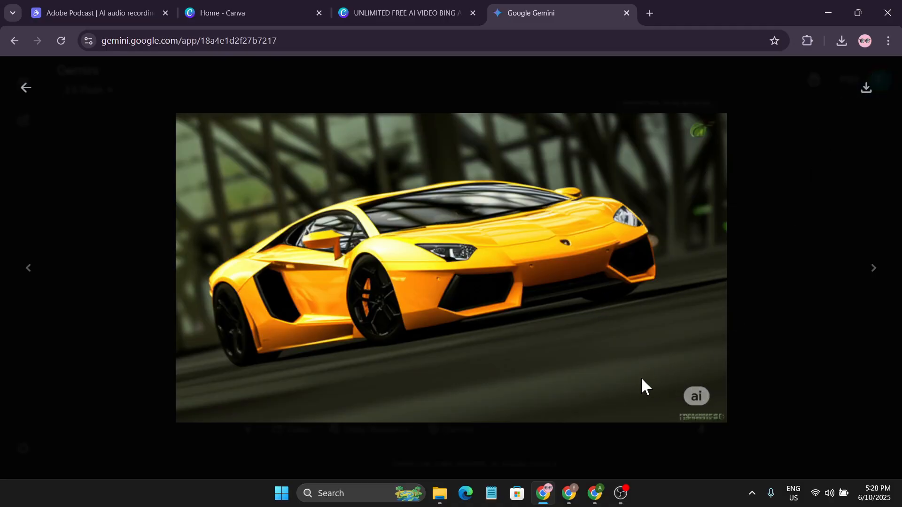
mouse_move(696, 402)
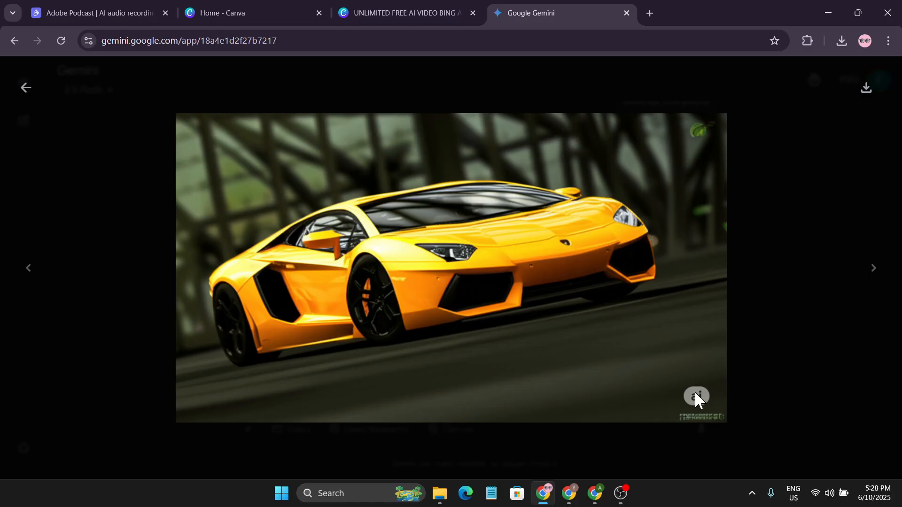
mouse_move(672, 381)
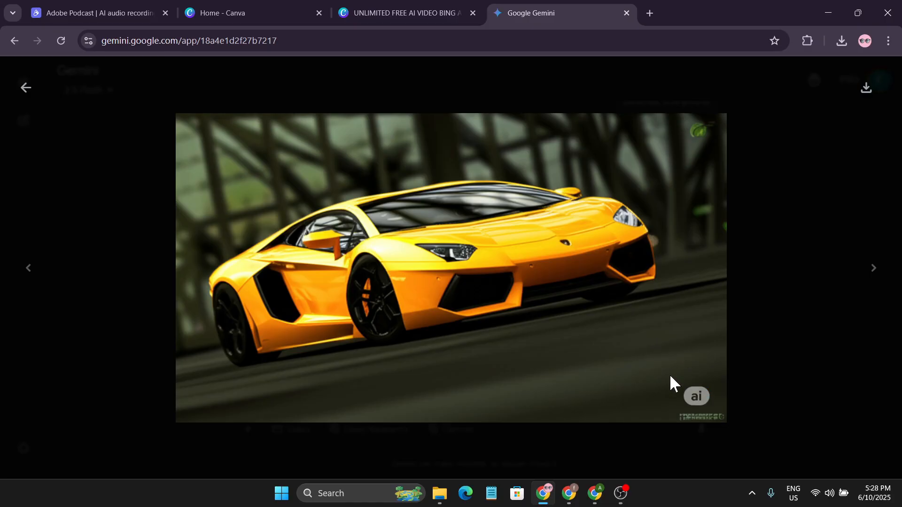
click(412, 13)
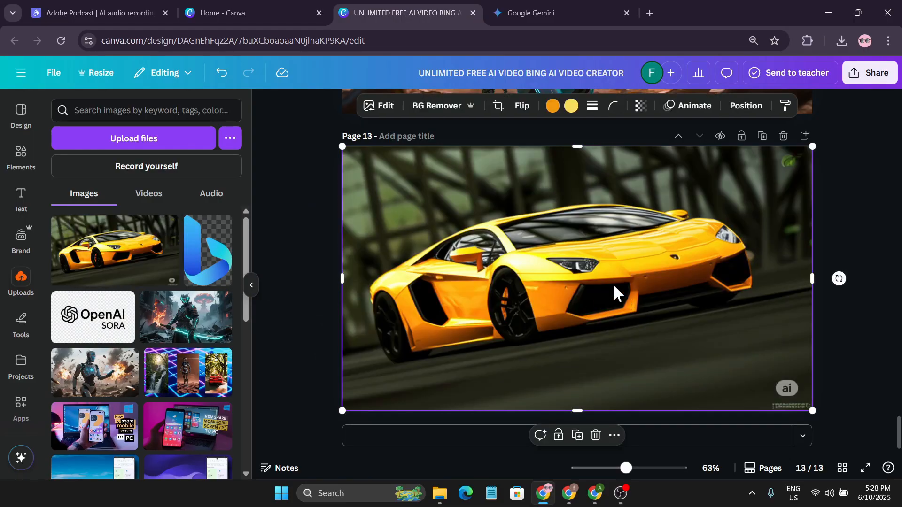
mouse_move(381, 106)
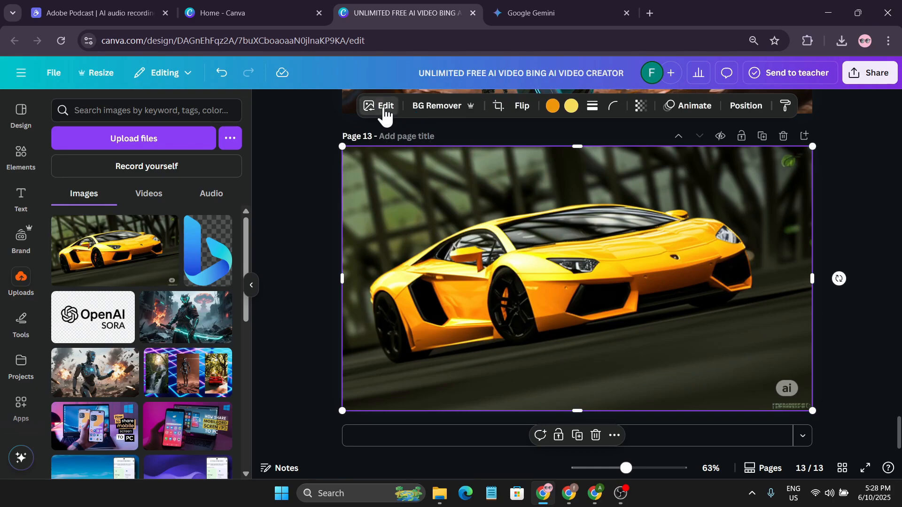
click(379, 105)
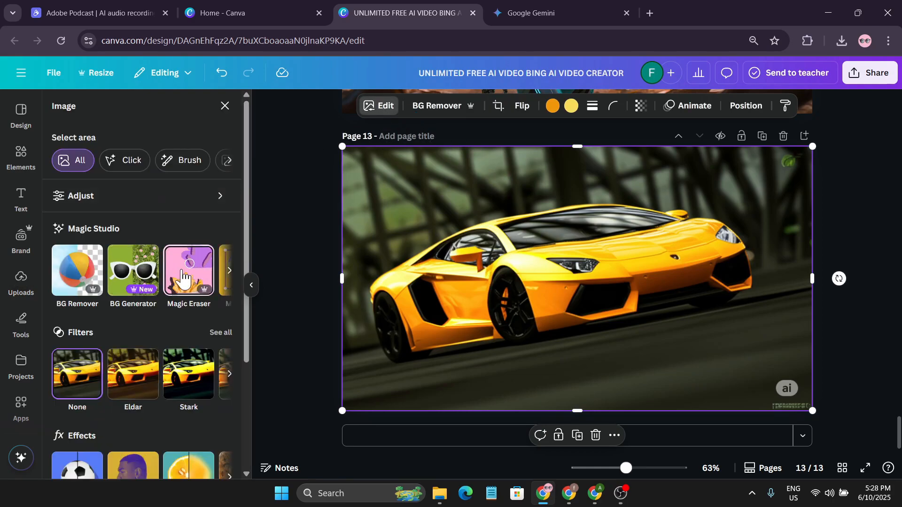
Step: Erase the 'ai' badge in the bottom-right corner using Magic Eraser at brush size 54
click(188, 271)
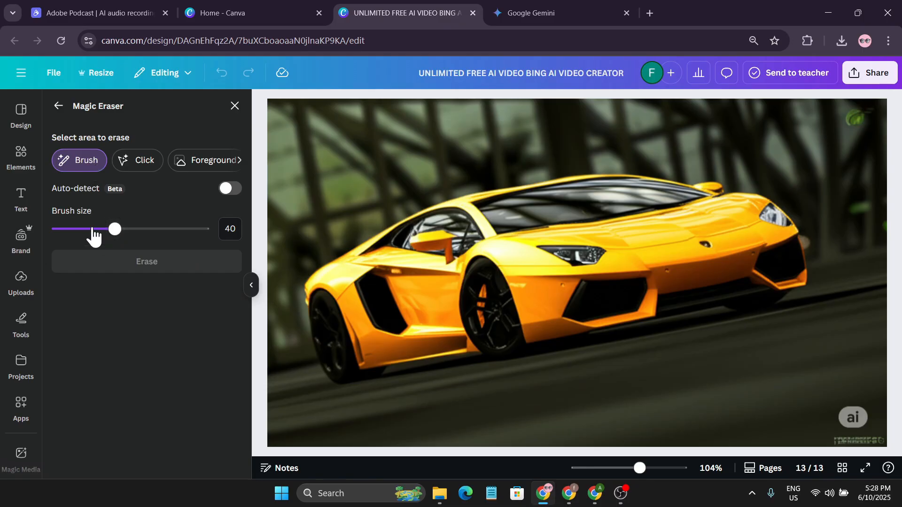
drag(113, 229, 109, 228)
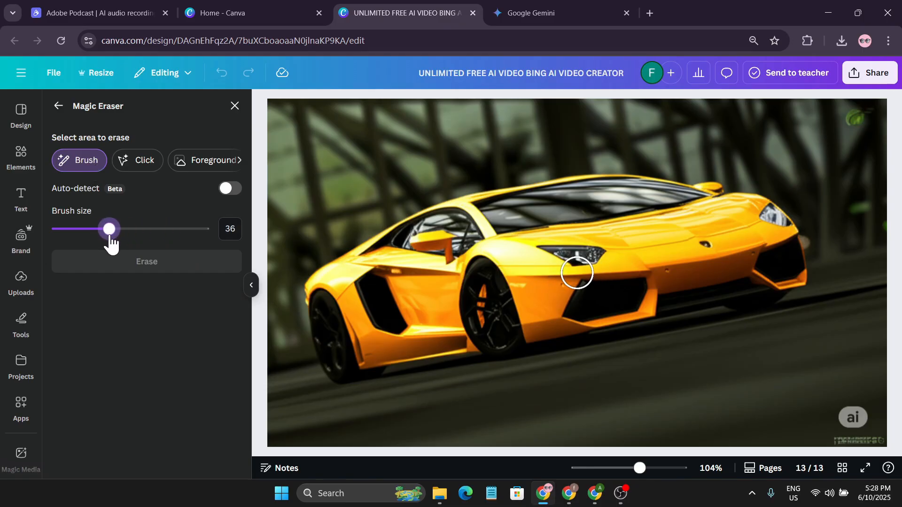
drag(110, 229, 135, 228)
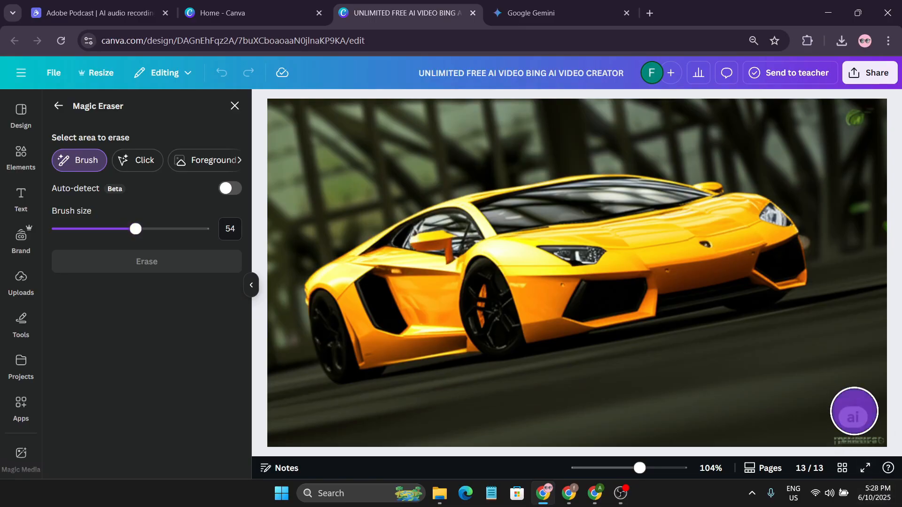
click(445, 259)
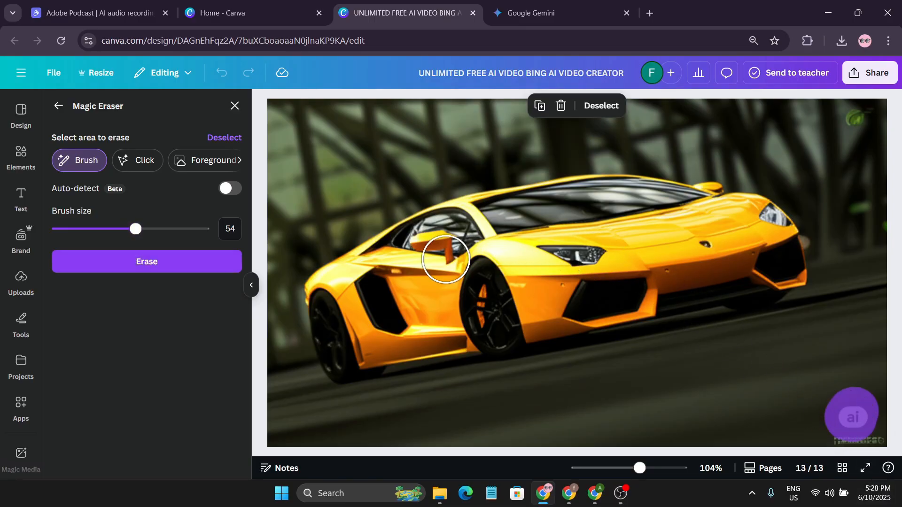
click(147, 261)
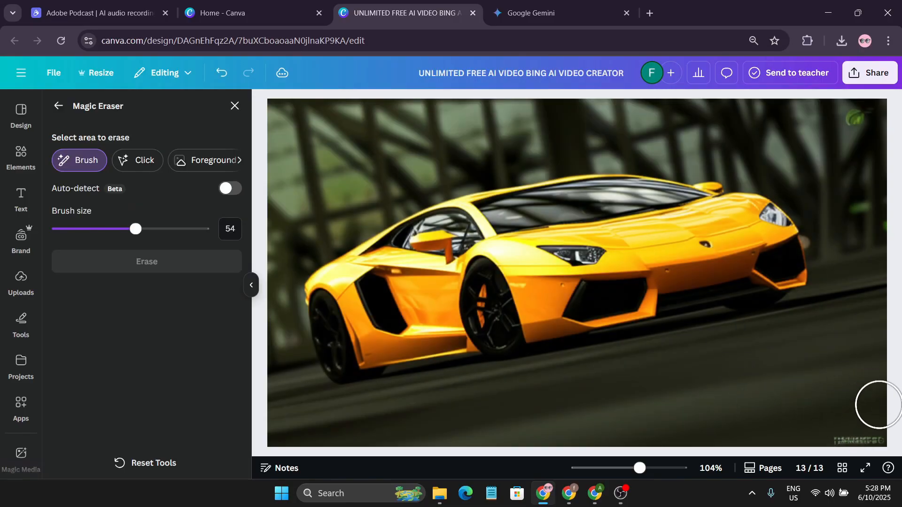
mouse_move(848, 390)
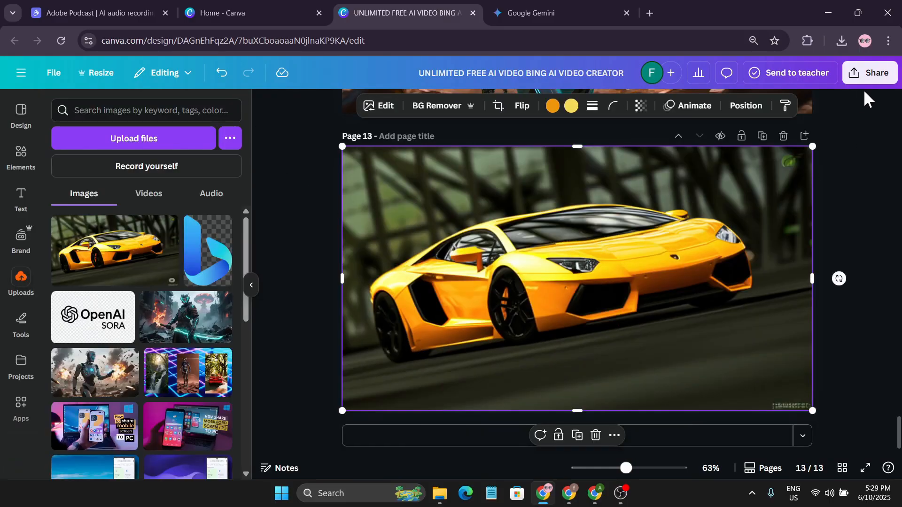
click(869, 73)
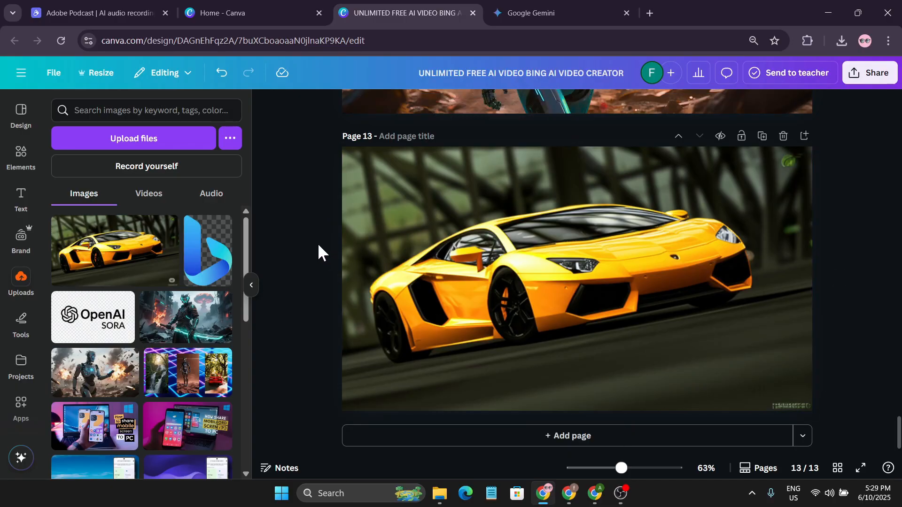
mouse_move(278, 264)
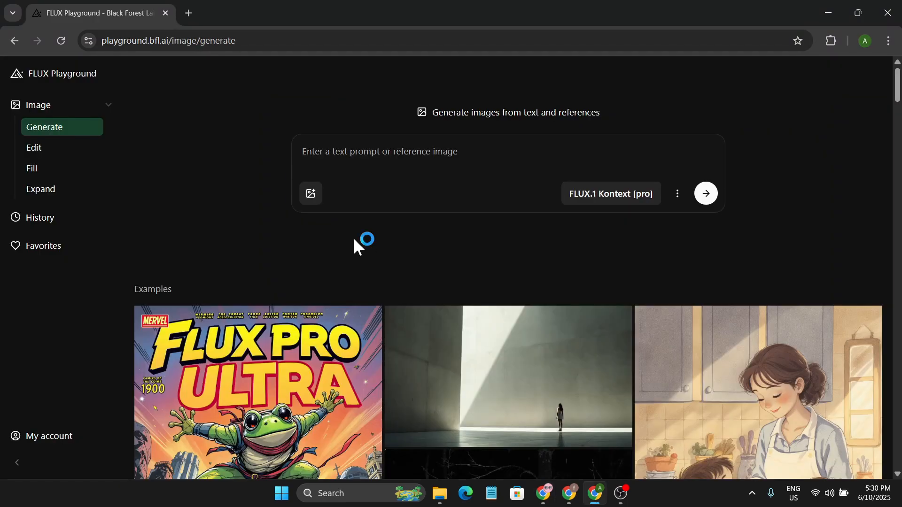
mouse_move(71, 88)
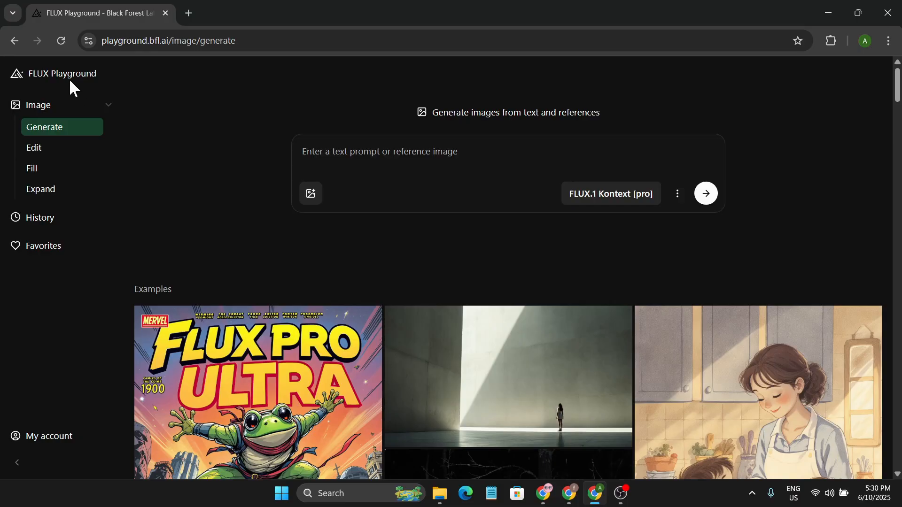
mouse_move(169, 49)
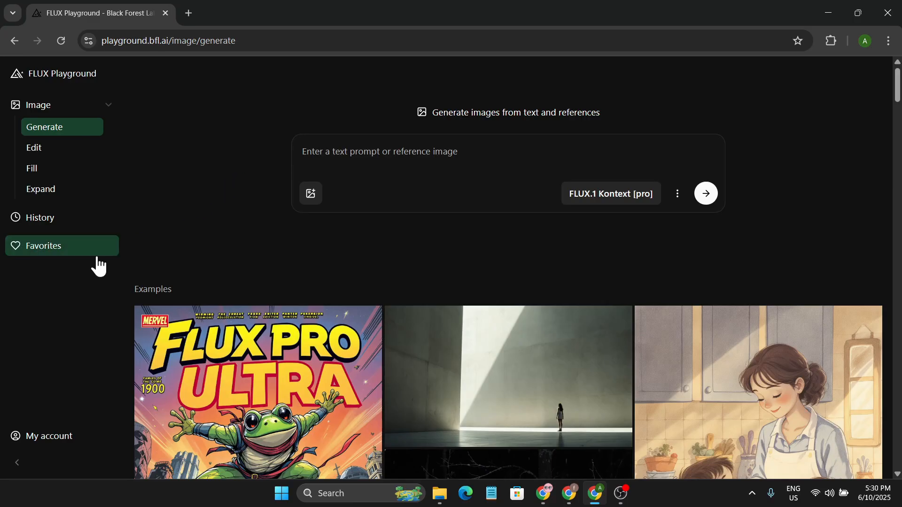
click(49, 436)
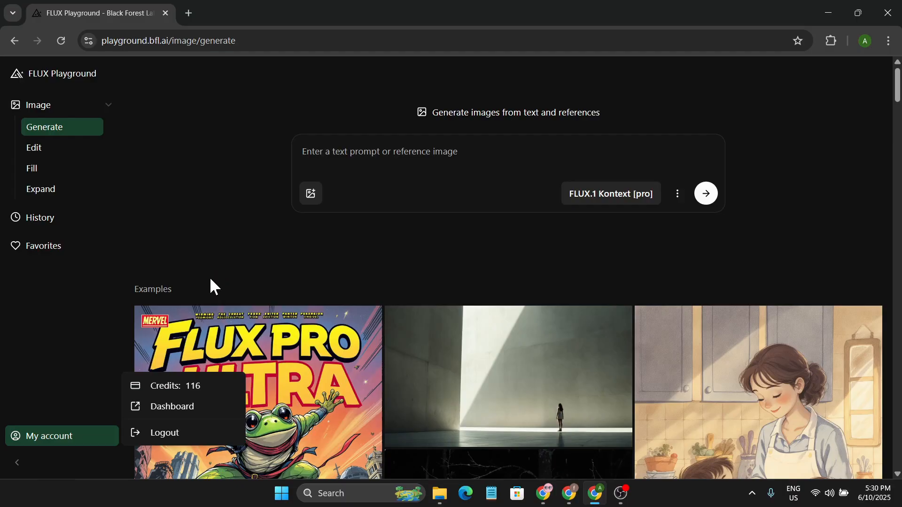
click(611, 194)
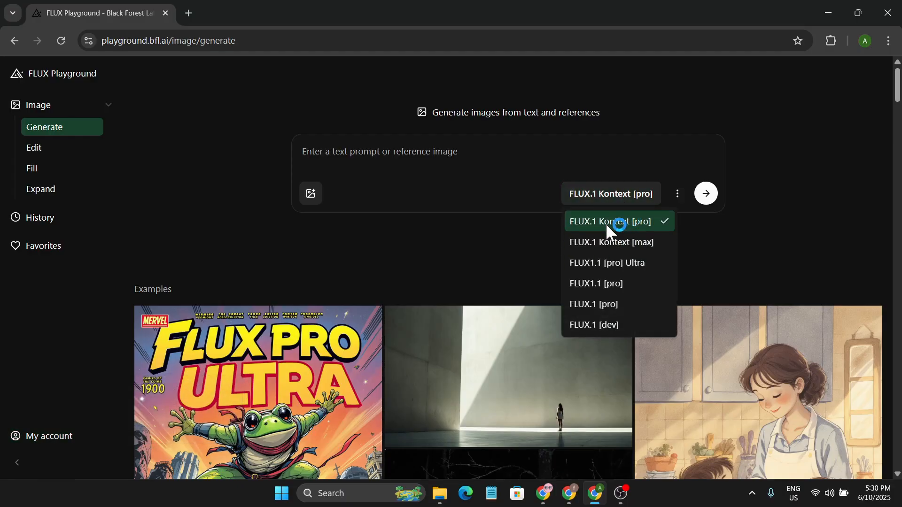
click(615, 221)
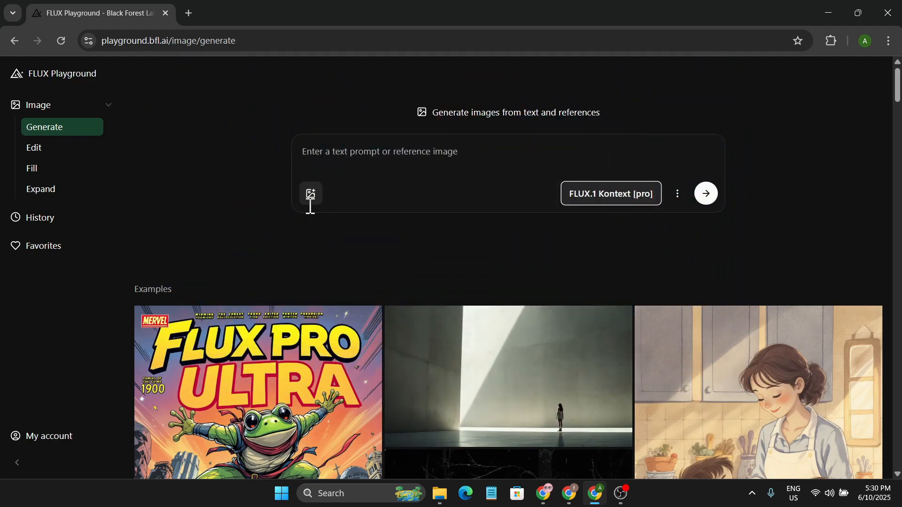
Step: Attach the Lamborghini photo with prompt 'remove the "ai" watermark from right corner' and open aspect ratio options
click(310, 193)
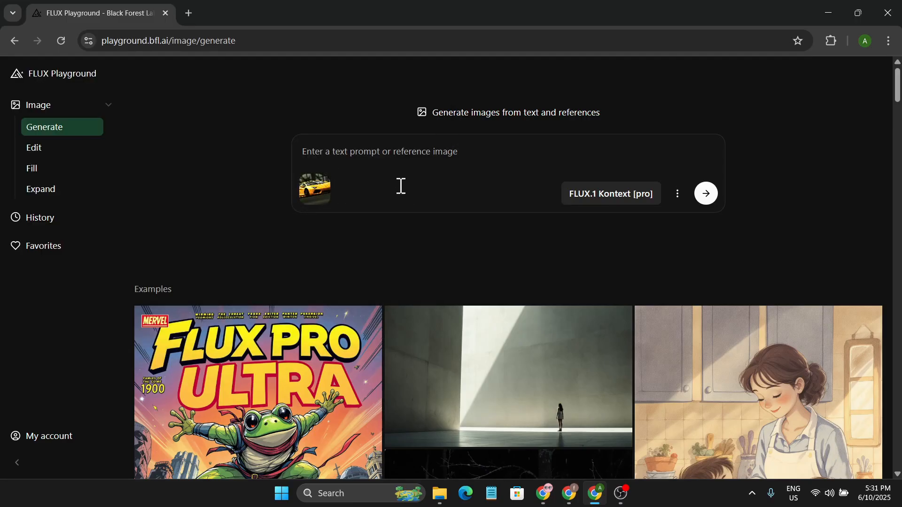
text(remove the "ai" watermark from right corner)
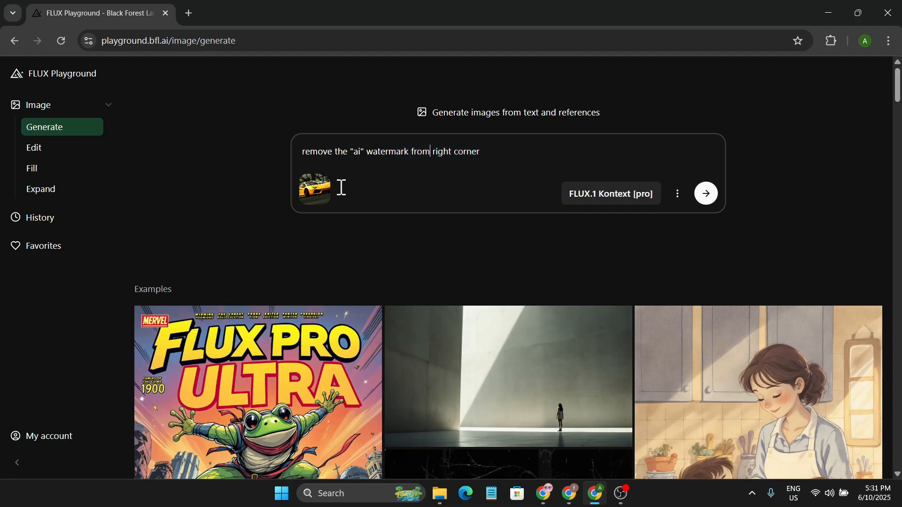
click(677, 194)
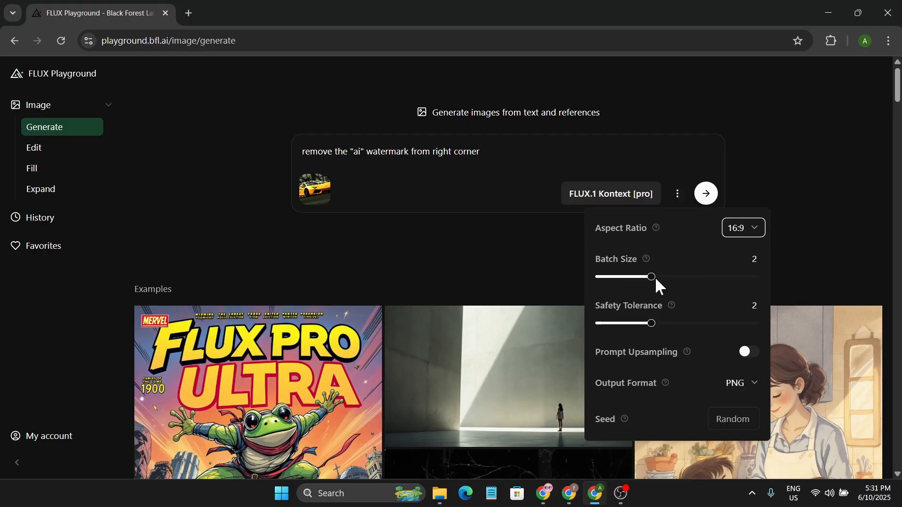
mouse_move(656, 295)
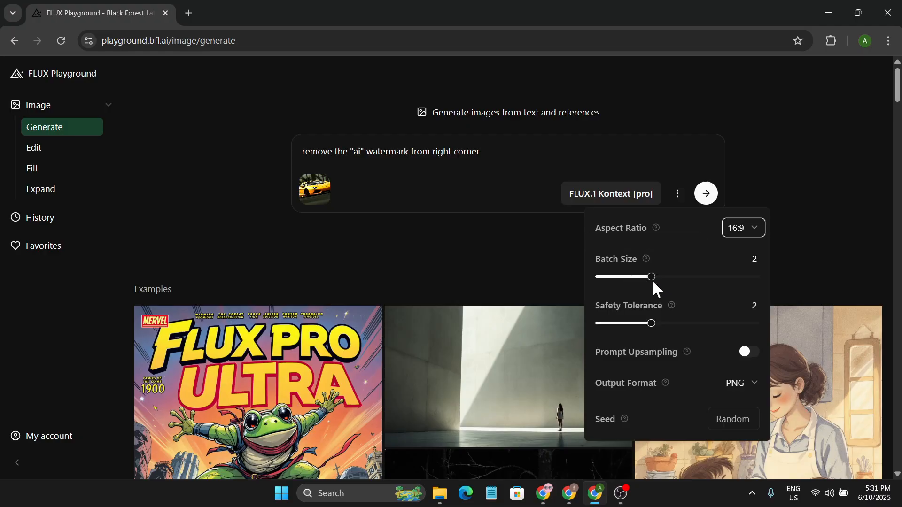
mouse_move(744, 240)
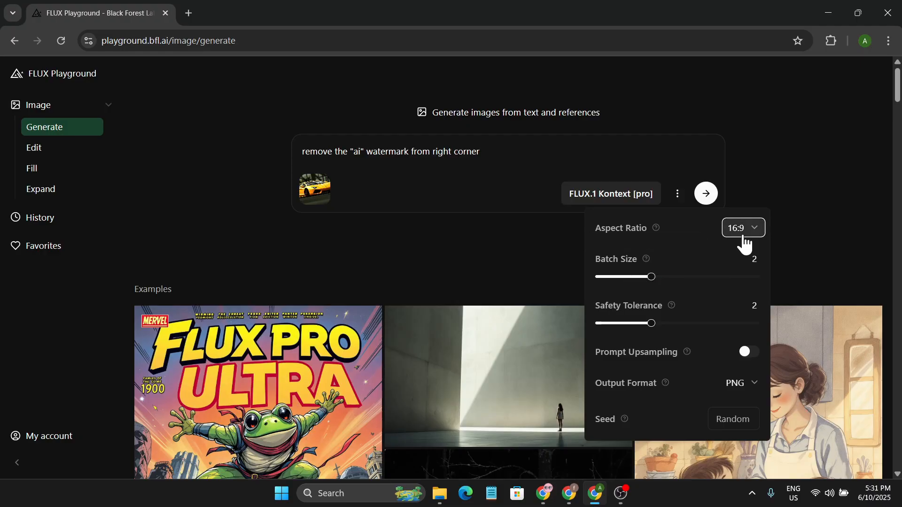
click(706, 194)
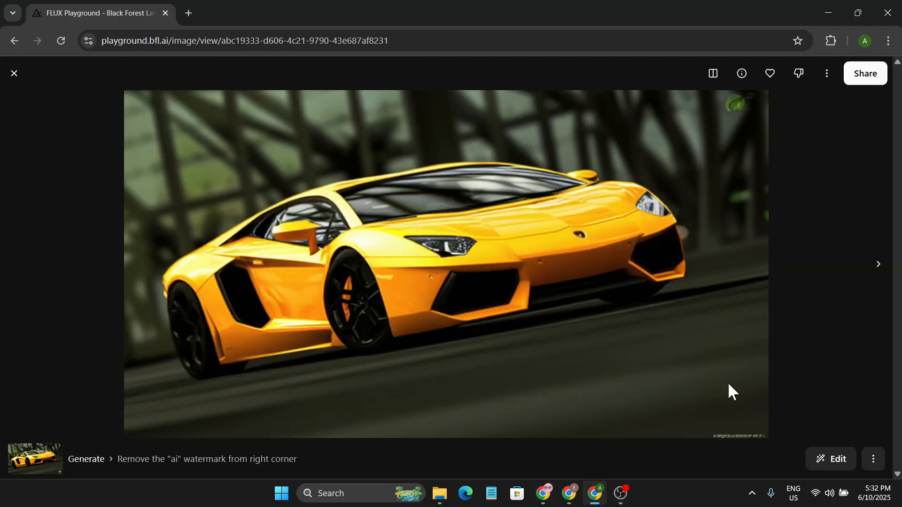
mouse_move(449, 267)
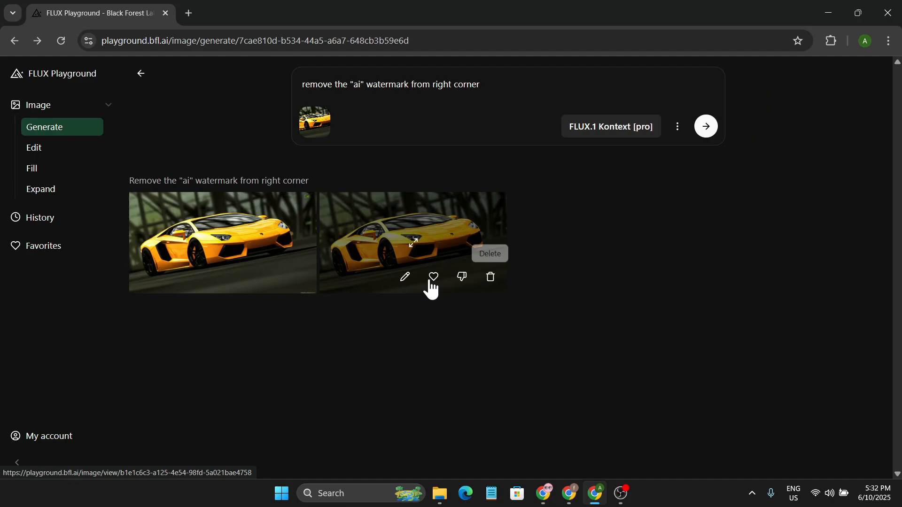
Step: Download the second watermark-free Lamborghini image
click(413, 242)
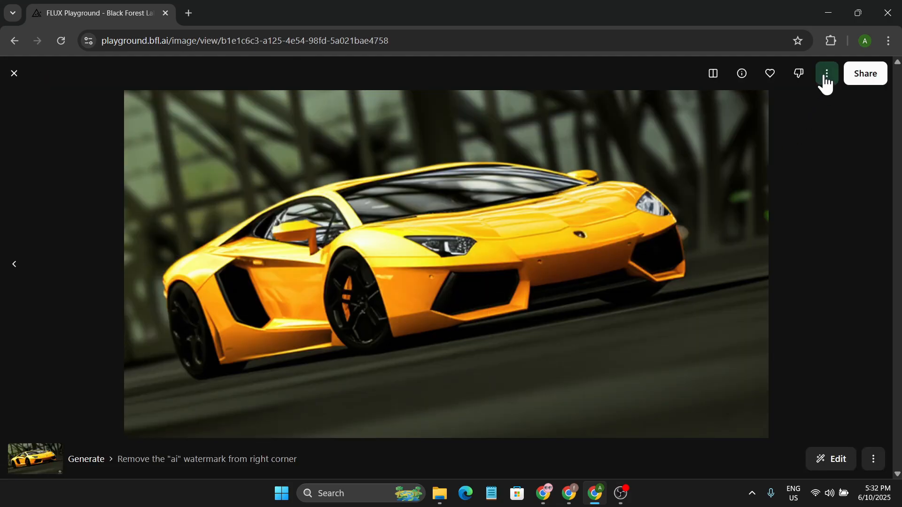
click(826, 73)
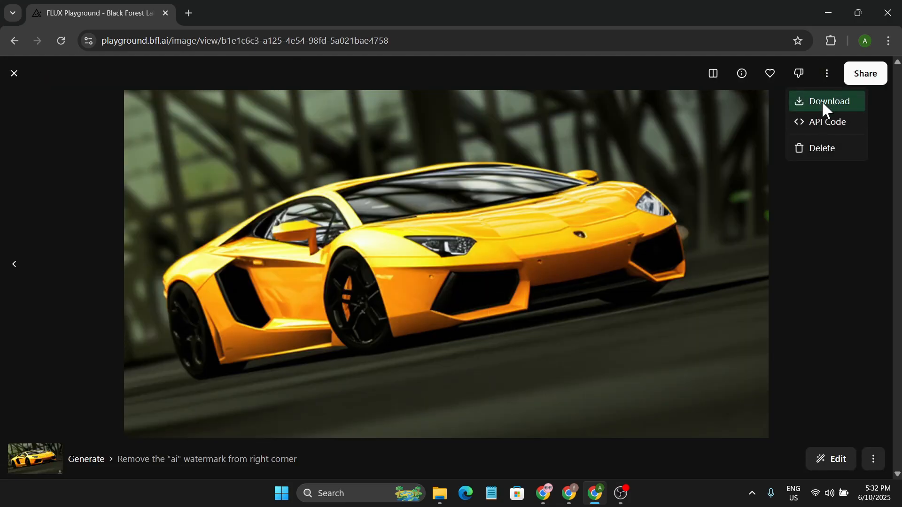
click(827, 101)
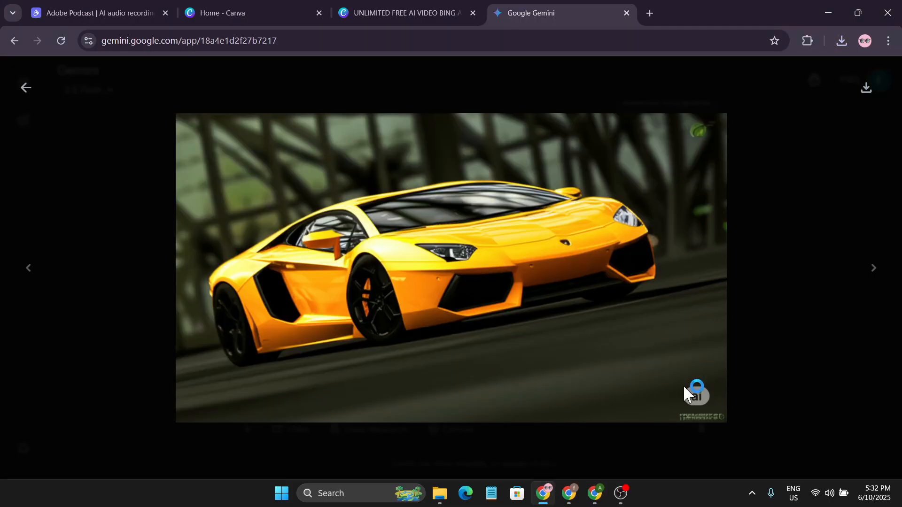
mouse_move(695, 390)
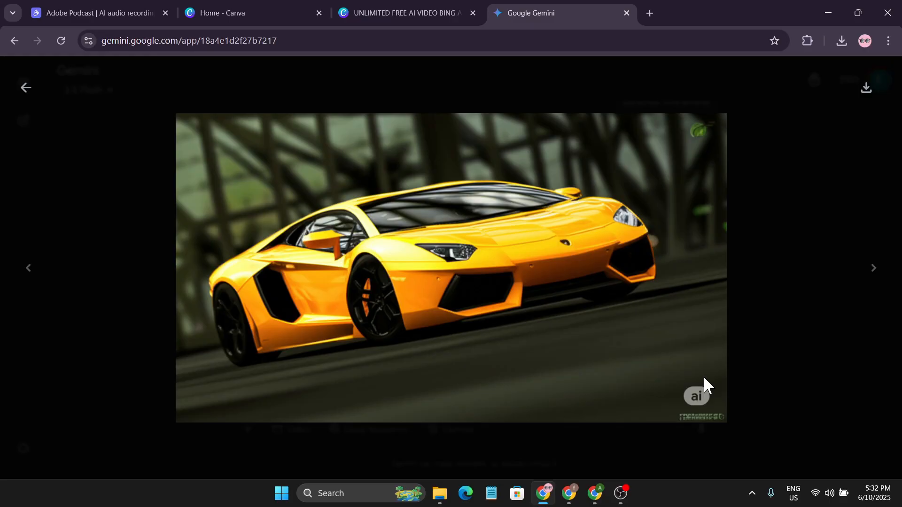
mouse_move(712, 378)
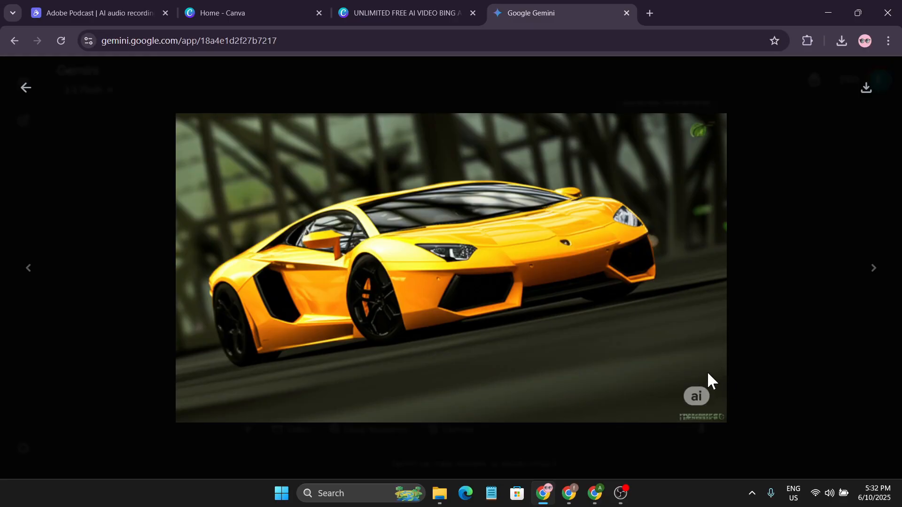